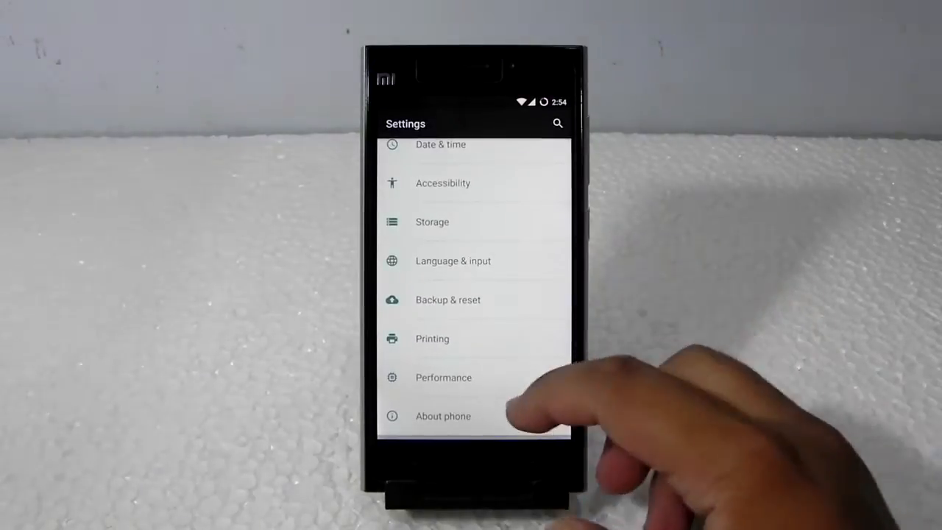
# Check the PAC-Man ROM version details in About phone, then go to PAC Settings.
pyautogui.click(443, 416)
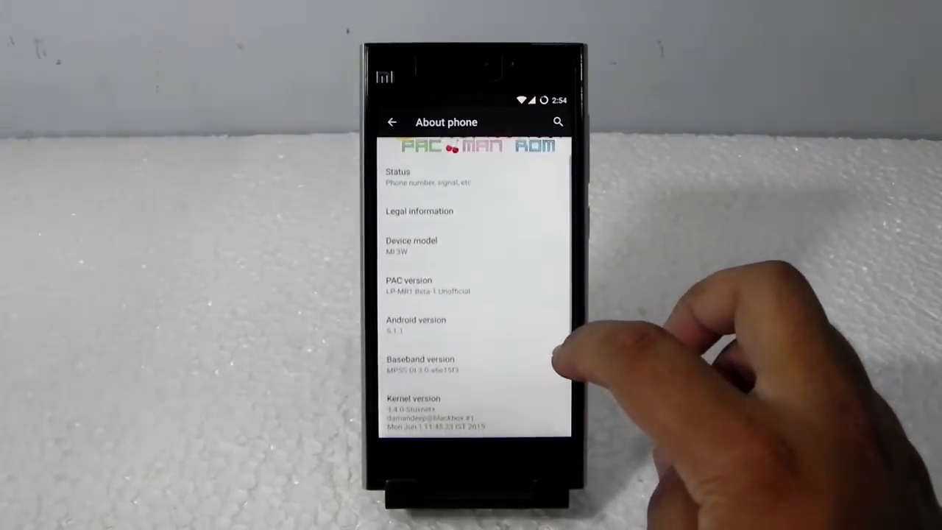
pyautogui.scroll(-3)
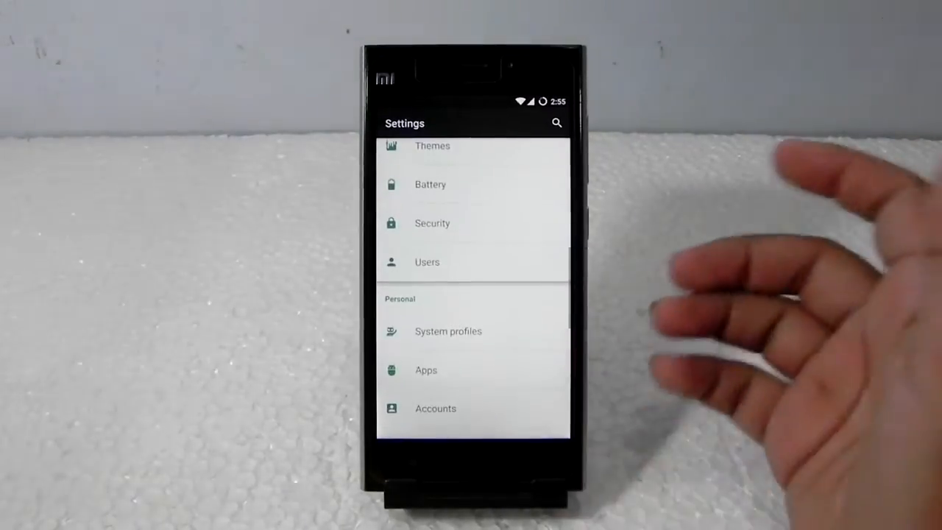
pyautogui.scroll(-3)
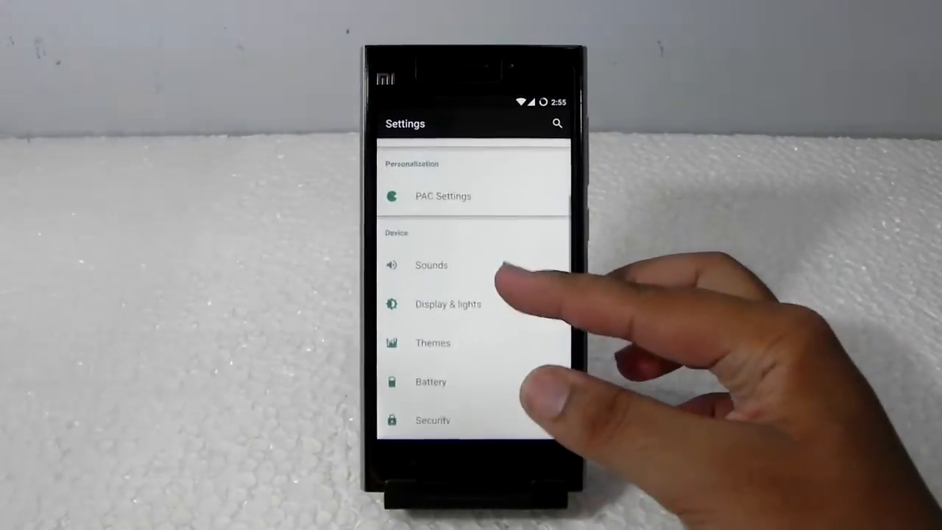
pyautogui.scroll(-3)
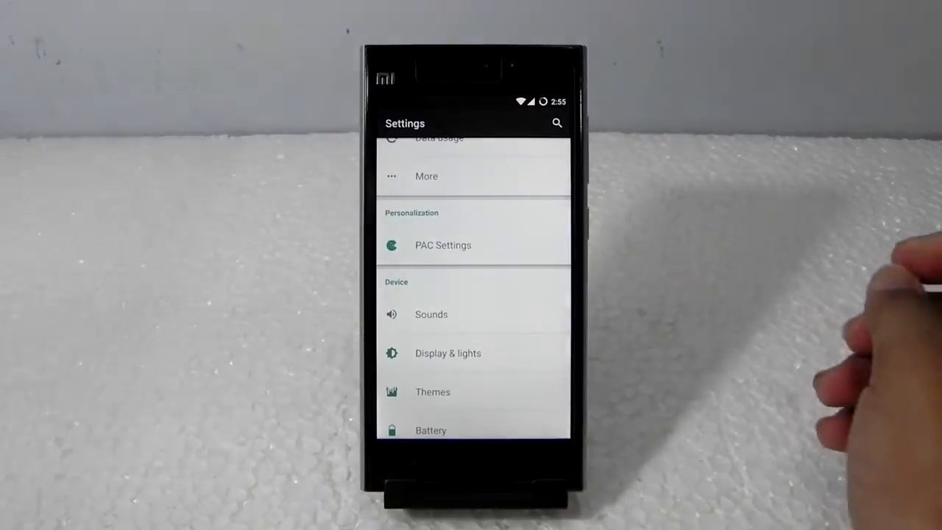
pyautogui.click(443, 245)
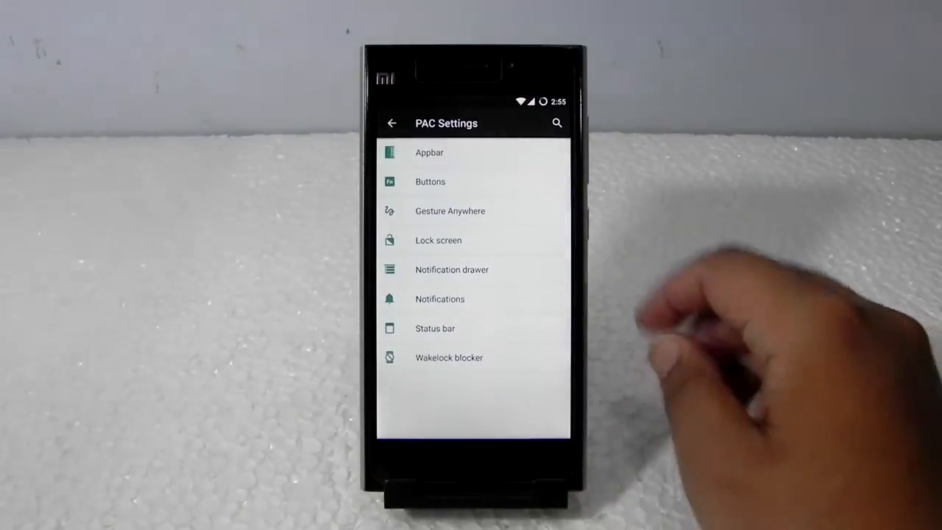
# Change the Buttons backlight from a 5-second timeout to simply Enabled.
pyautogui.click(429, 152)
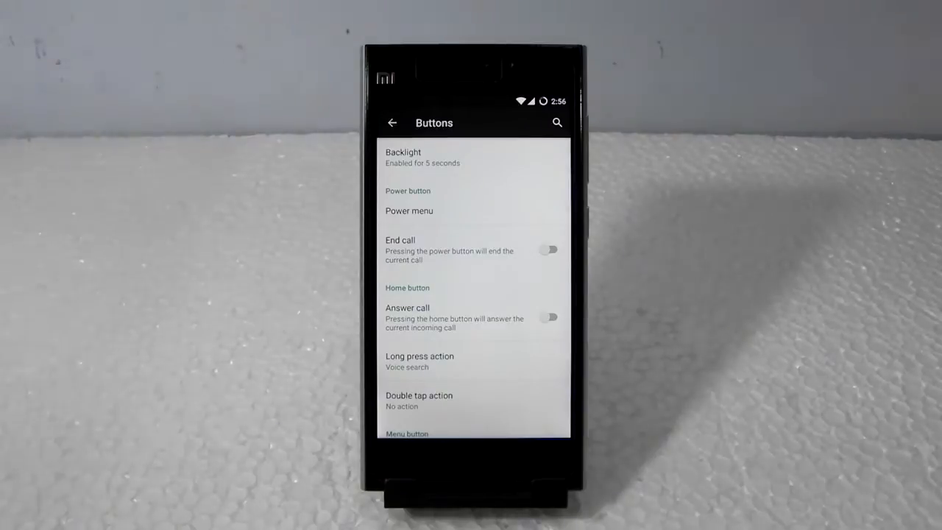
pyautogui.click(403, 158)
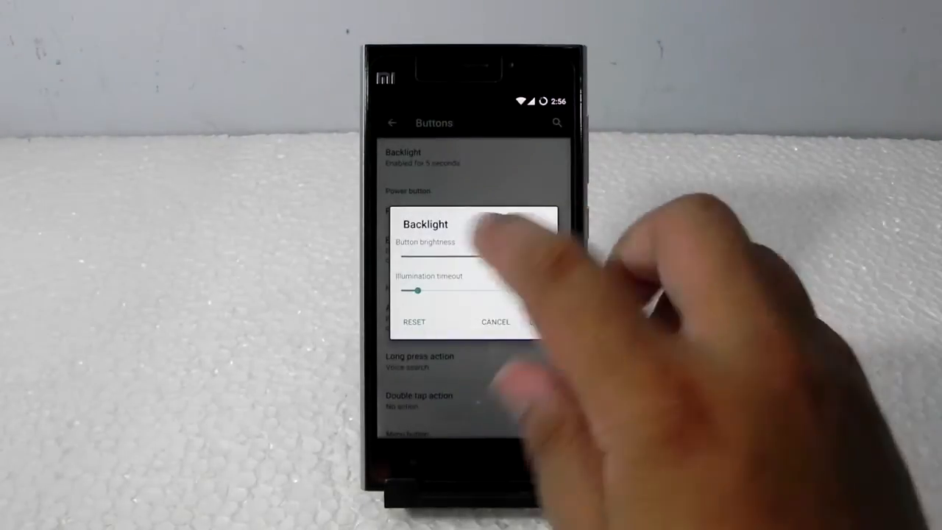
pyautogui.click(494, 321)
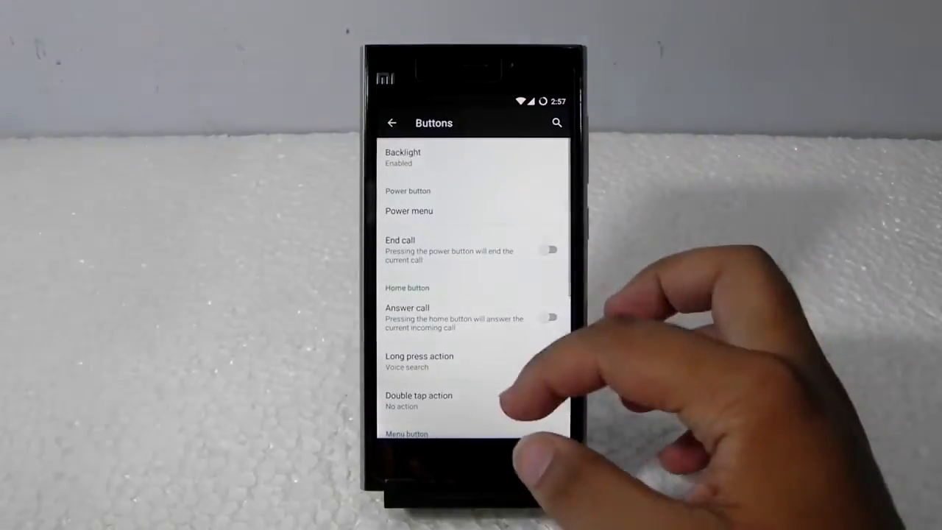
# Browse the Gesture Anywhere, Notification drawer and Status bar pages of PAC Settings.
pyautogui.click(391, 123)
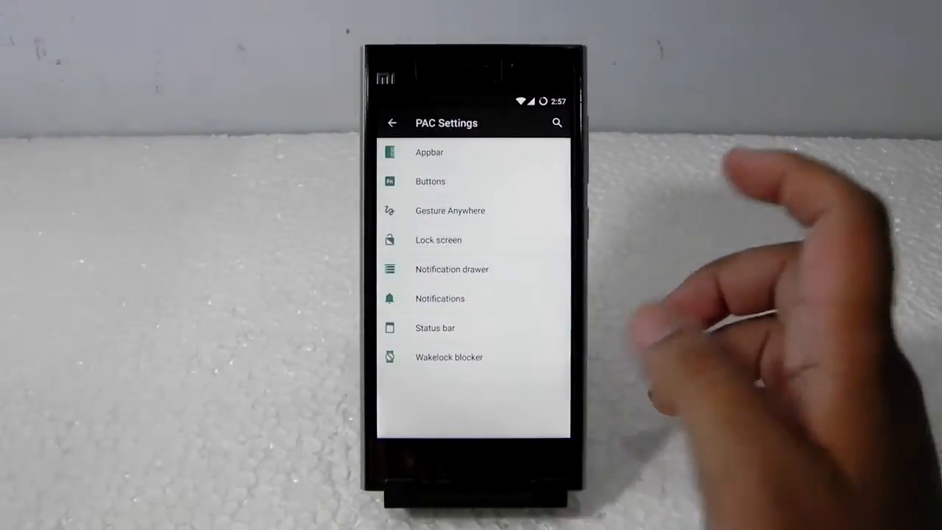
pyautogui.click(449, 211)
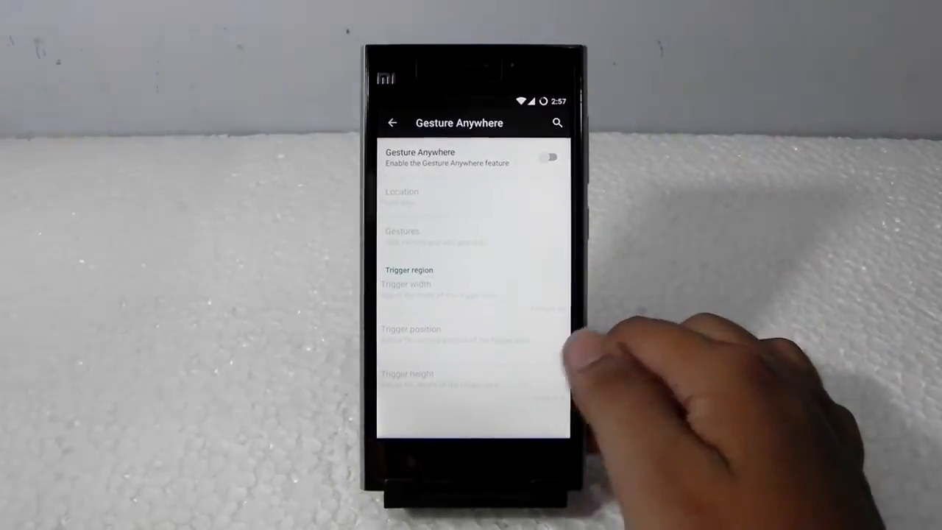
pyautogui.click(392, 123)
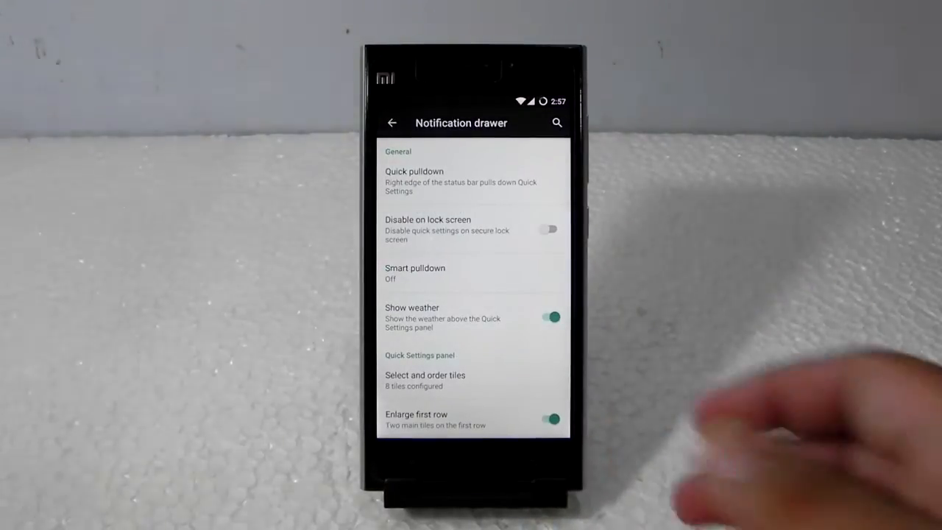
pyautogui.scroll(-3)
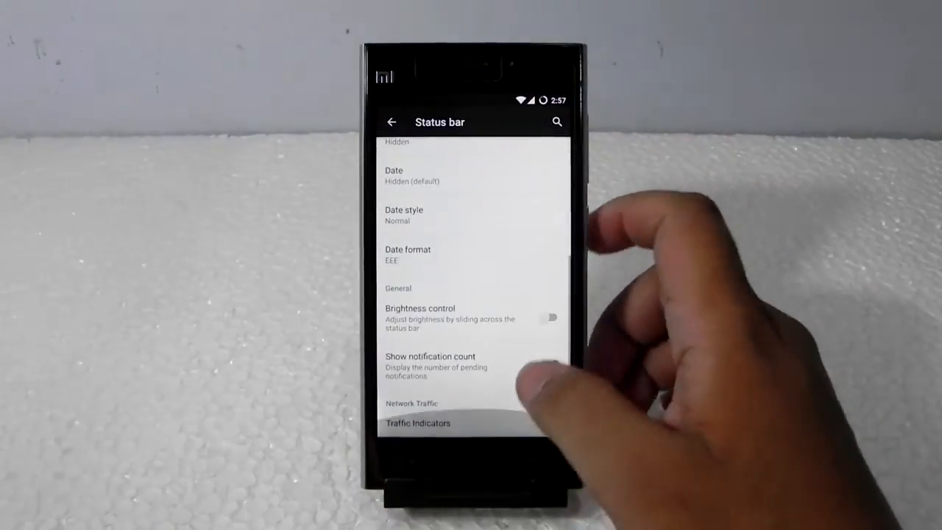
pyautogui.click(390, 122)
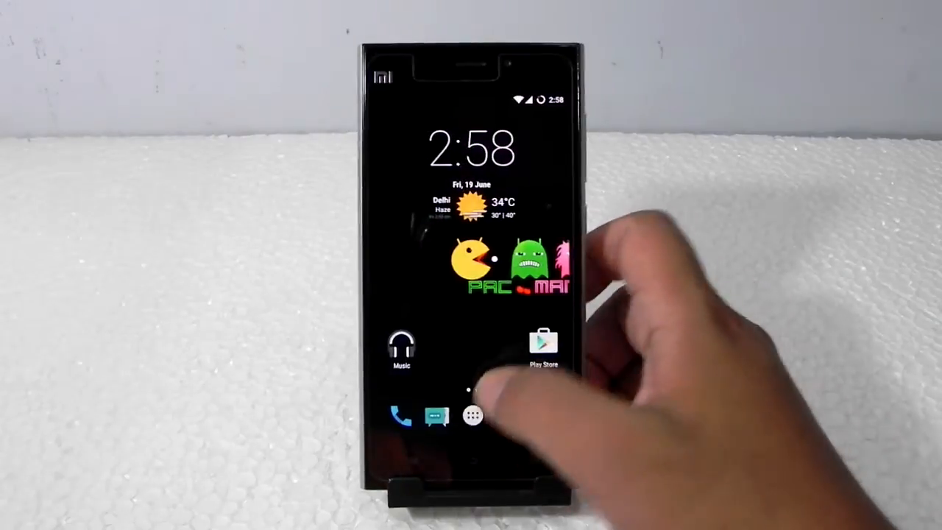
# Launch AudioFX from the app drawer to show its Small speakers equalizer.
pyautogui.click(473, 417)
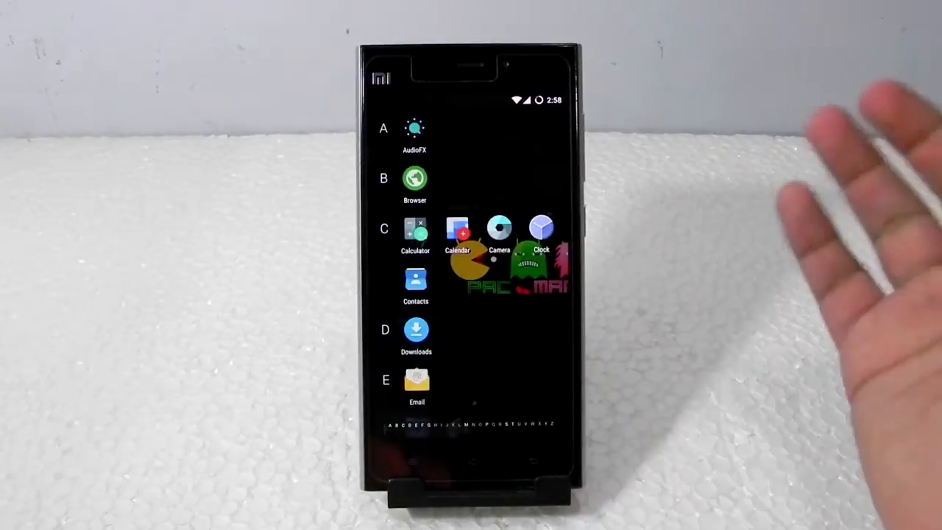
pyautogui.scroll(-3)
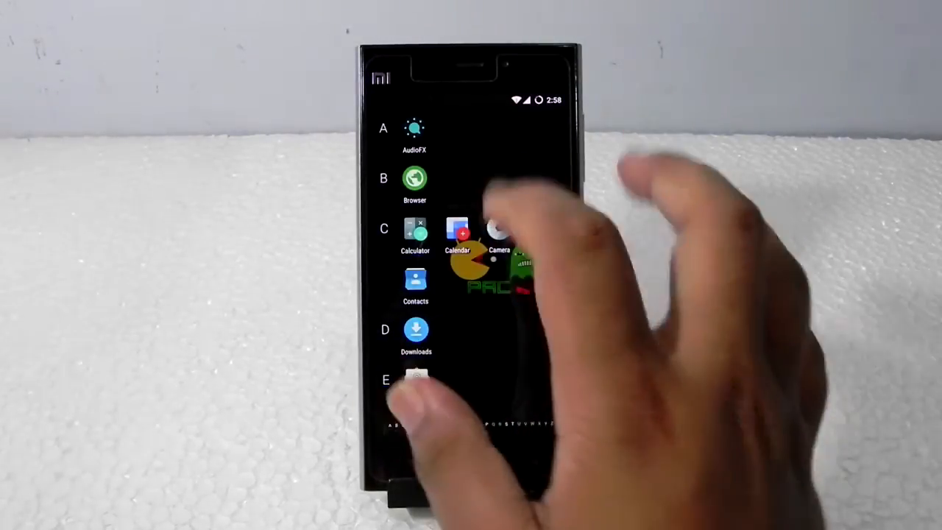
pyautogui.click(415, 129)
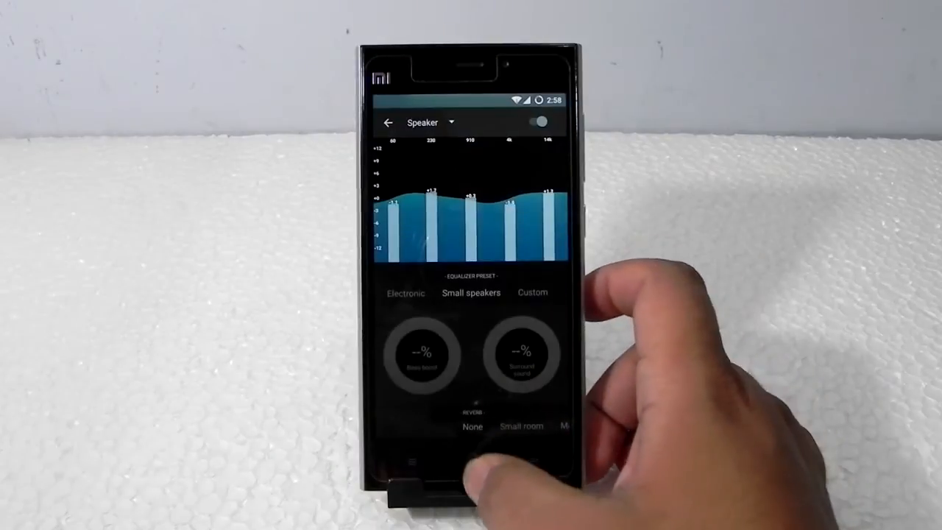